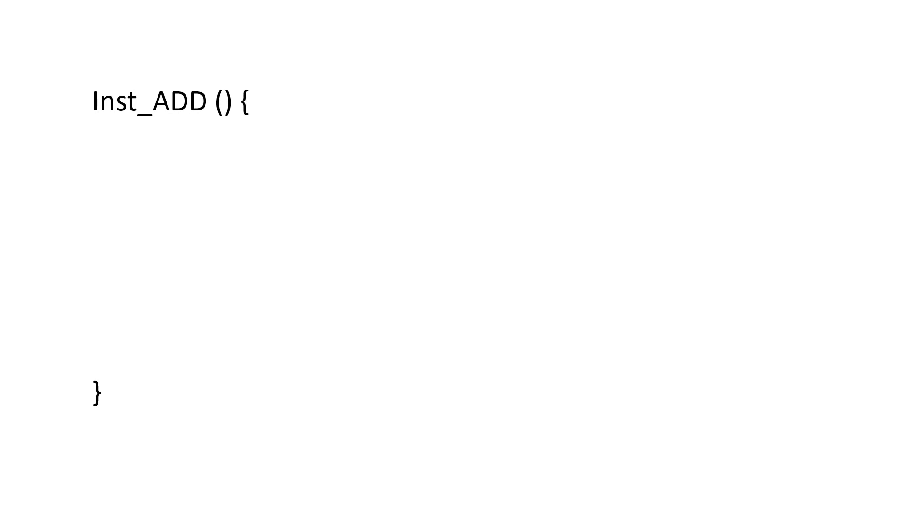
text(temp = AREG + BREG;)
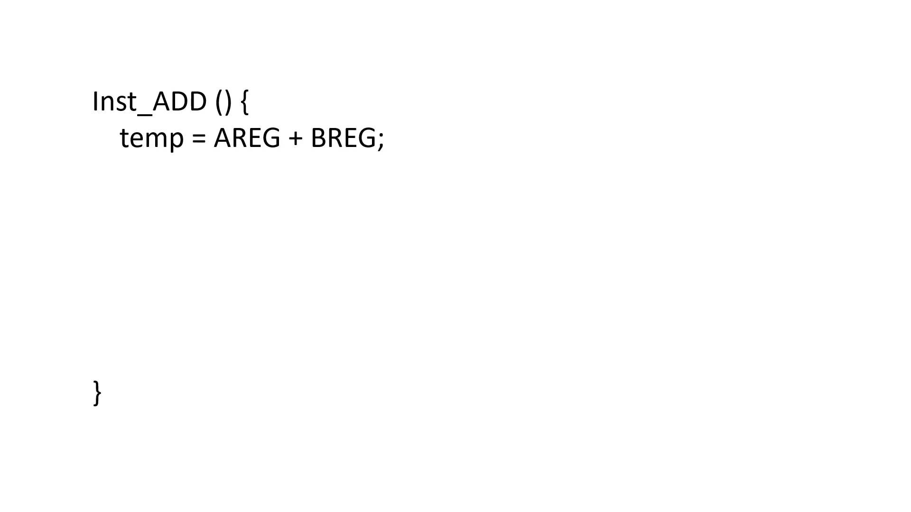